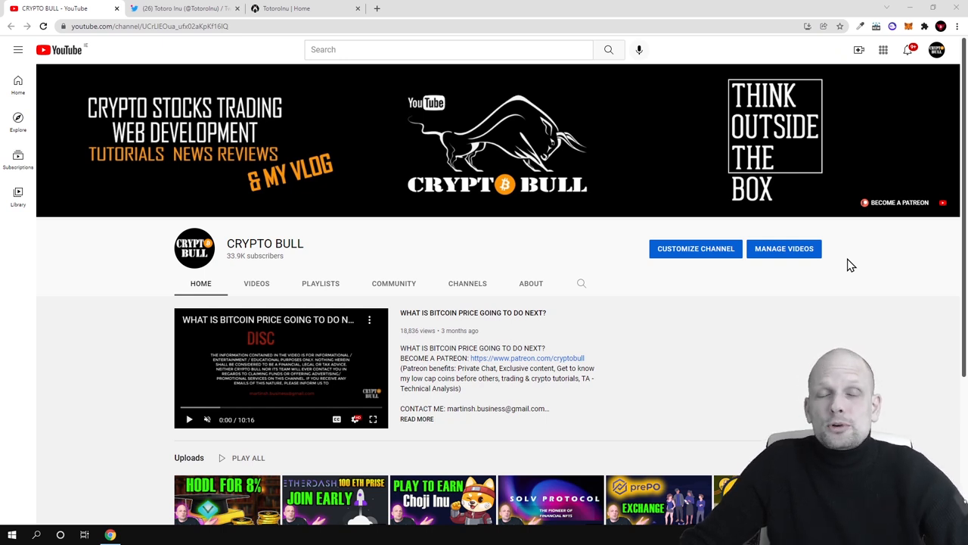
pyautogui.moveTo(868, 265)
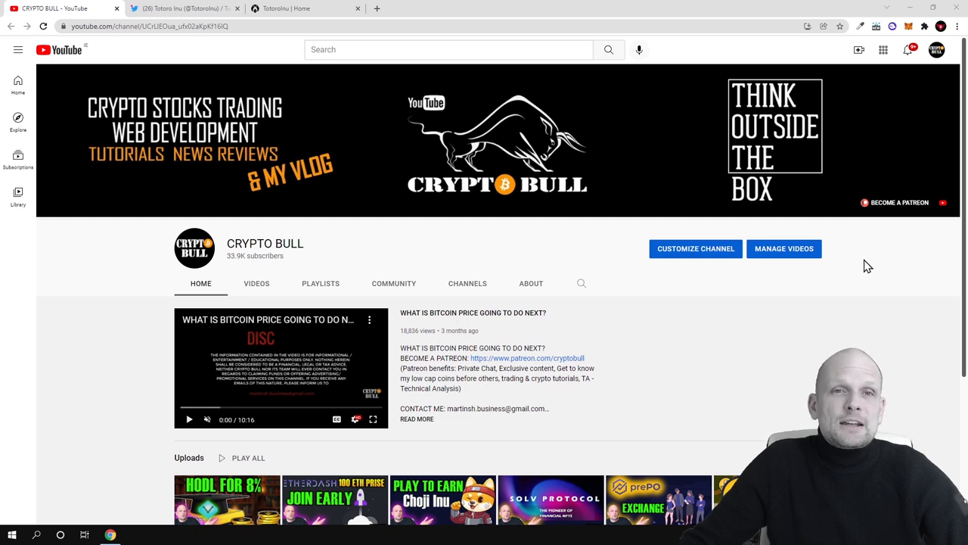
pyautogui.moveTo(293, 61)
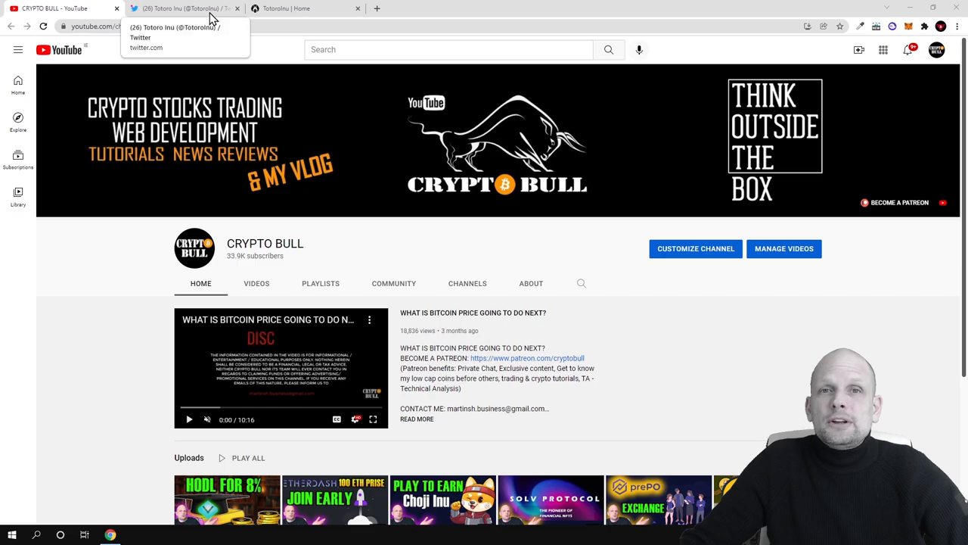
# Review the pinned YouTube video contest tweet on the Totoro Inu Twitter profile
pyautogui.click(181, 8)
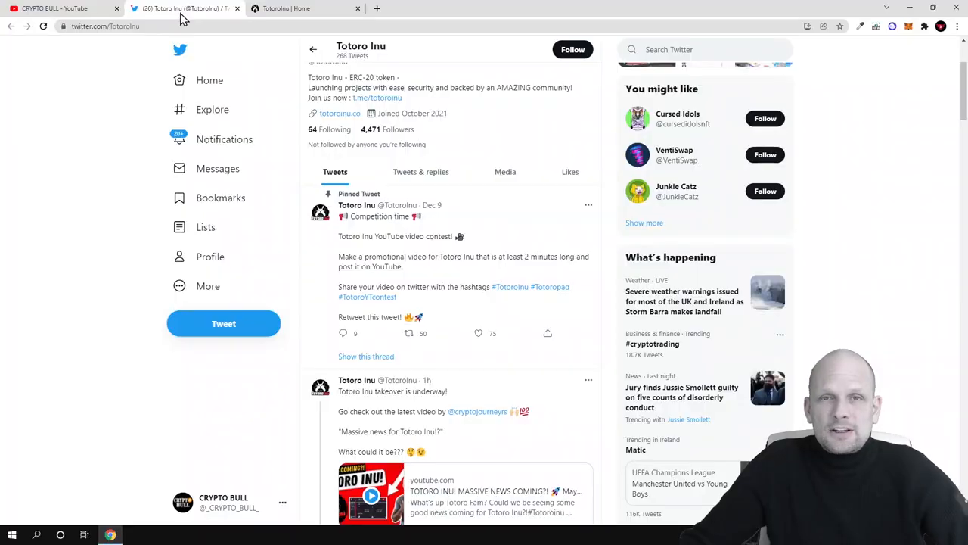
pyautogui.scroll(3)
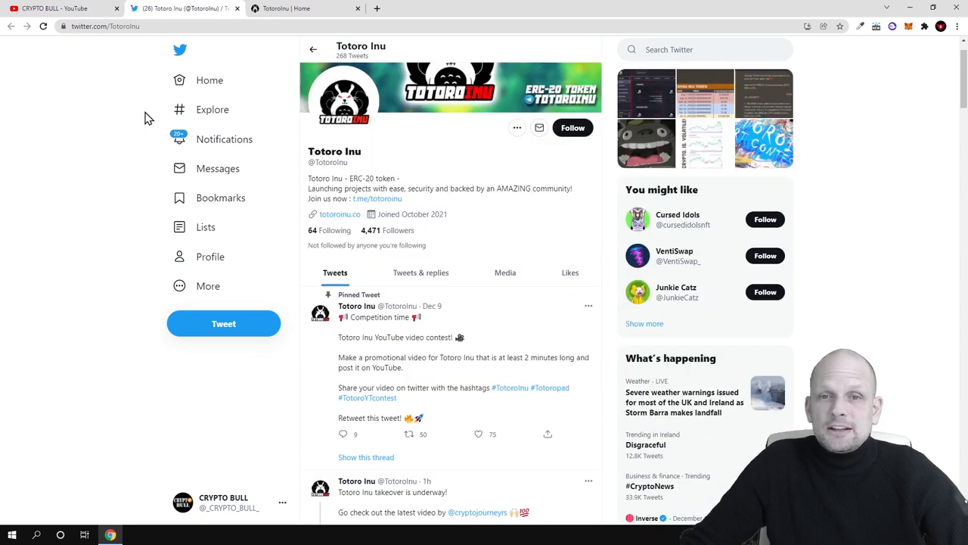
pyautogui.scroll(-3)
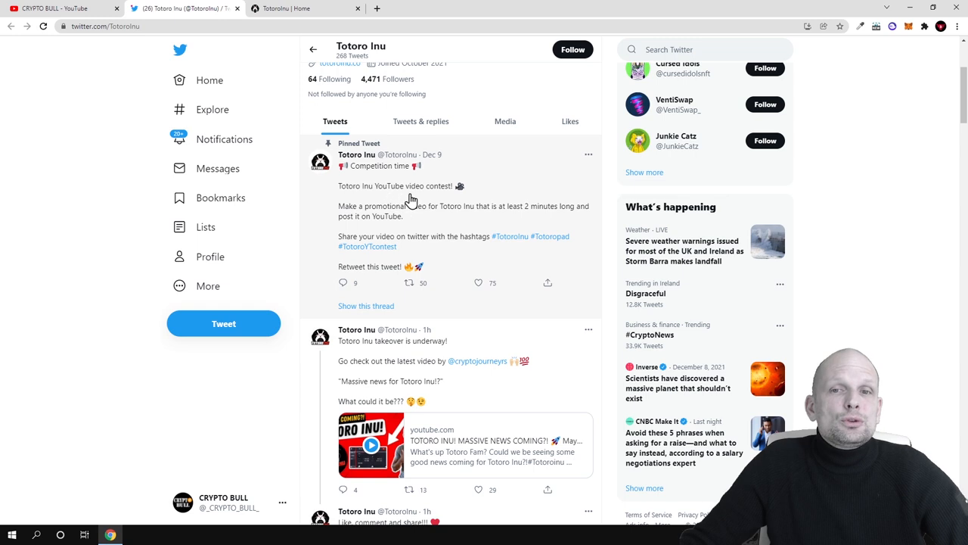
pyautogui.moveTo(403, 191)
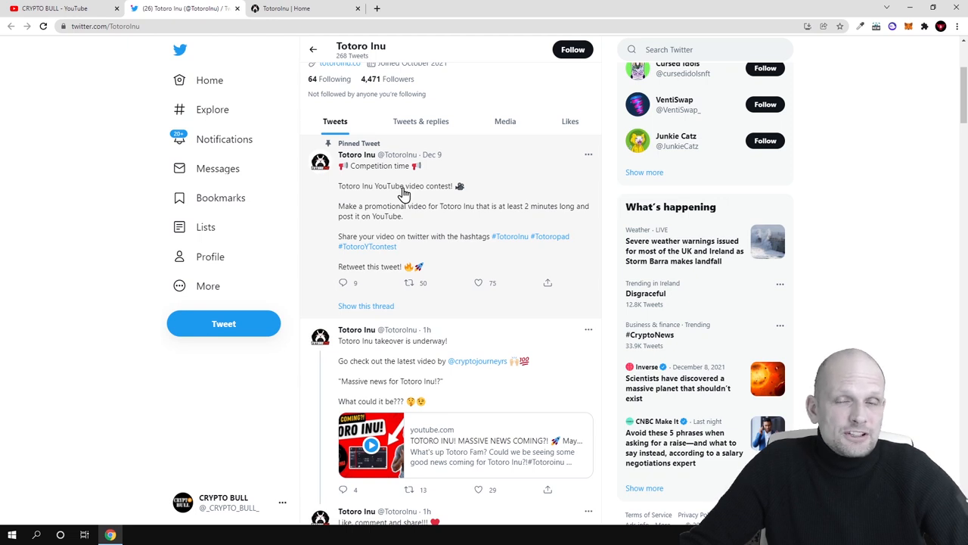
pyautogui.moveTo(361, 211)
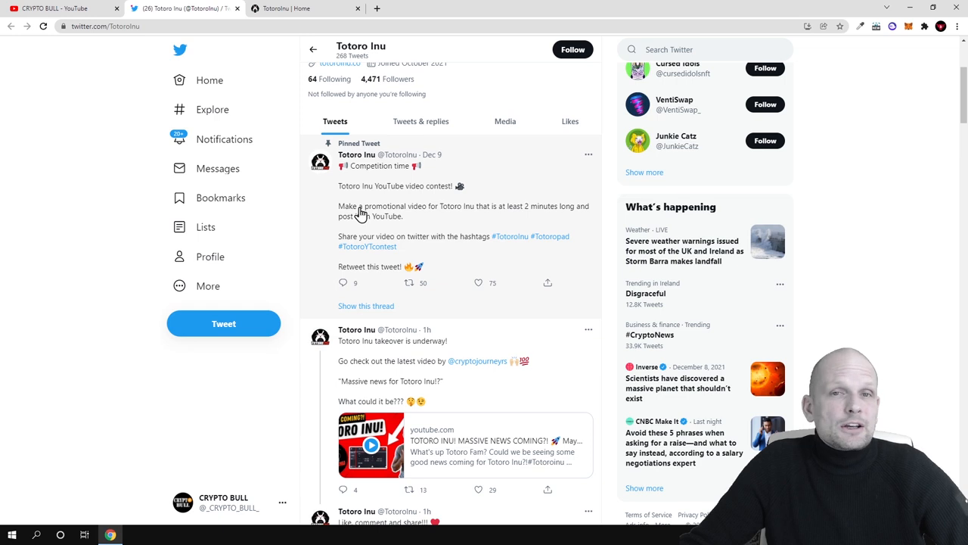
pyautogui.moveTo(352, 195)
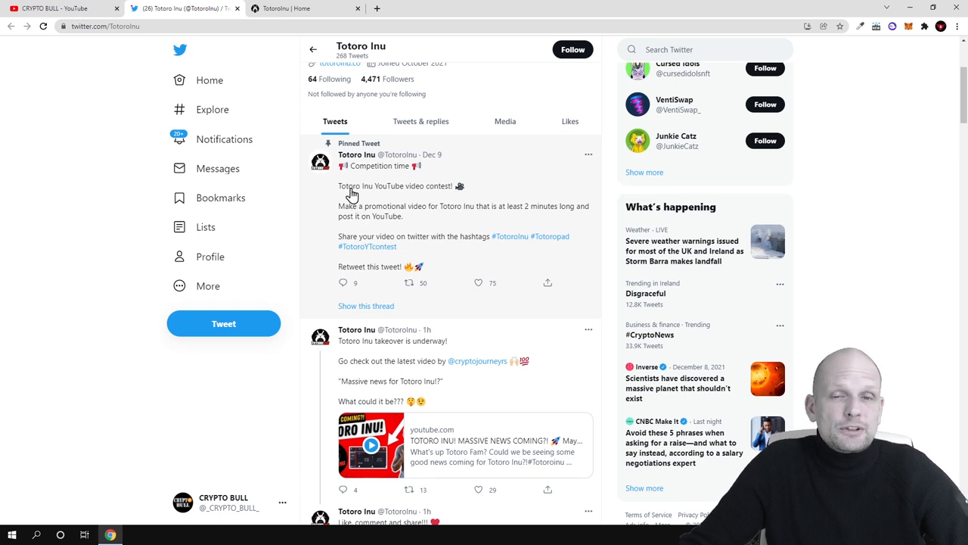
pyautogui.moveTo(437, 199)
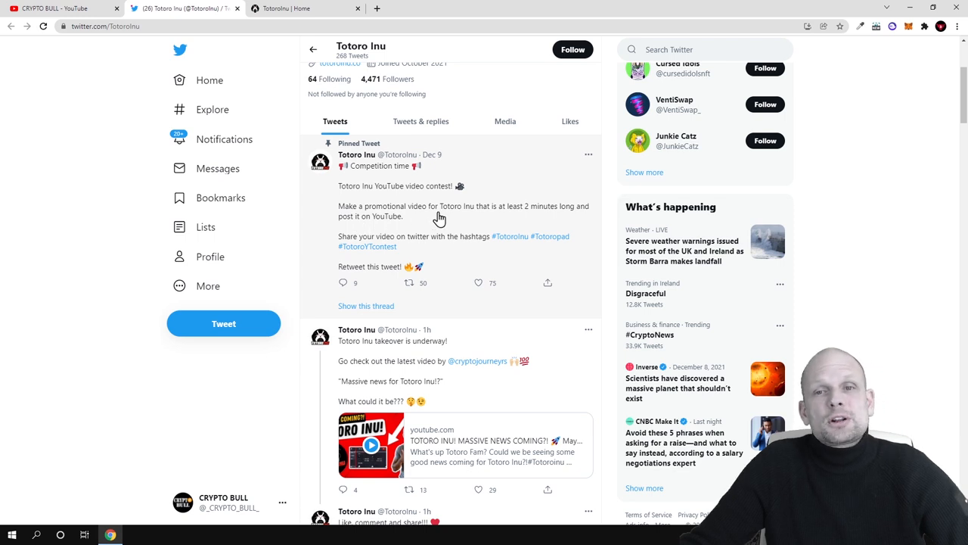
pyautogui.moveTo(505, 218)
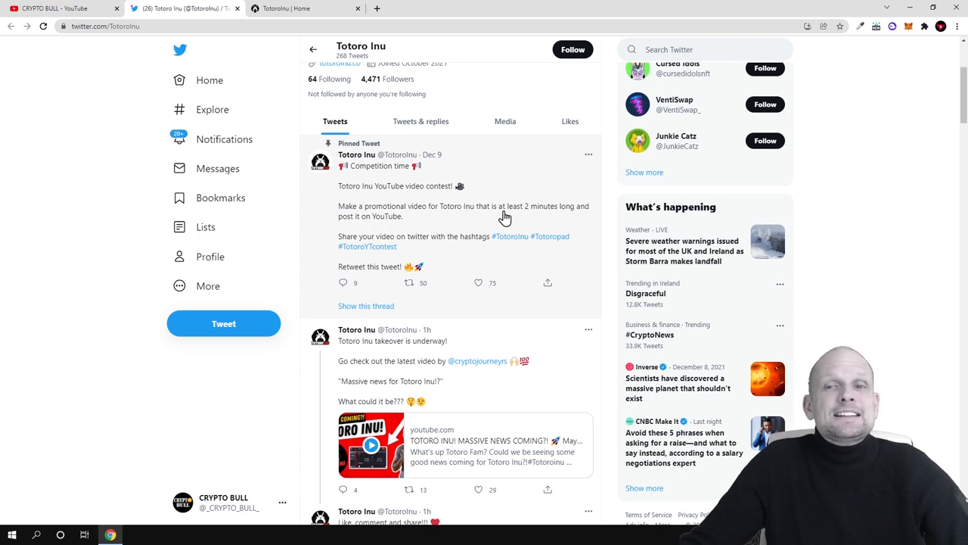
pyautogui.moveTo(435, 227)
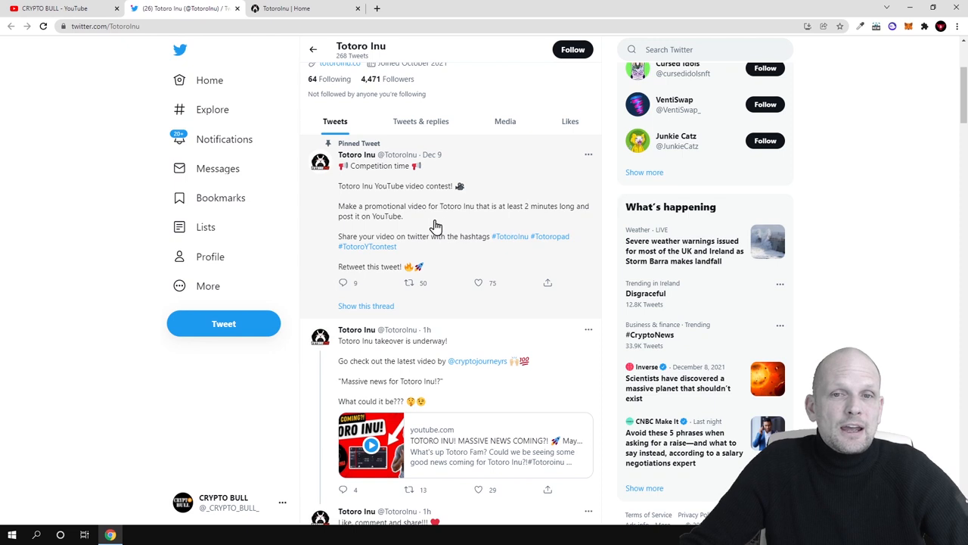
pyautogui.moveTo(392, 241)
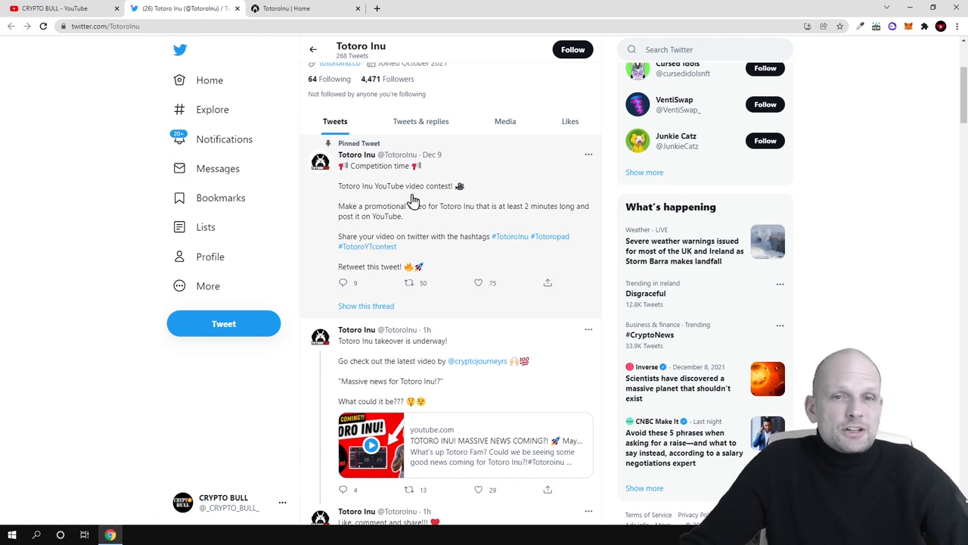
pyautogui.scroll(3)
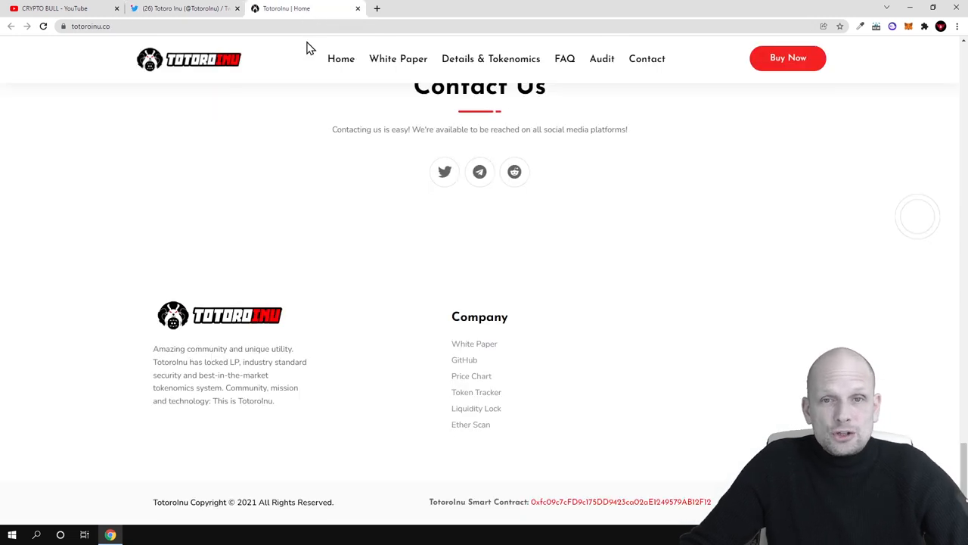
# Scroll to the top of totoroinu.co and highlight the TotoroInu title
pyautogui.scroll(3)
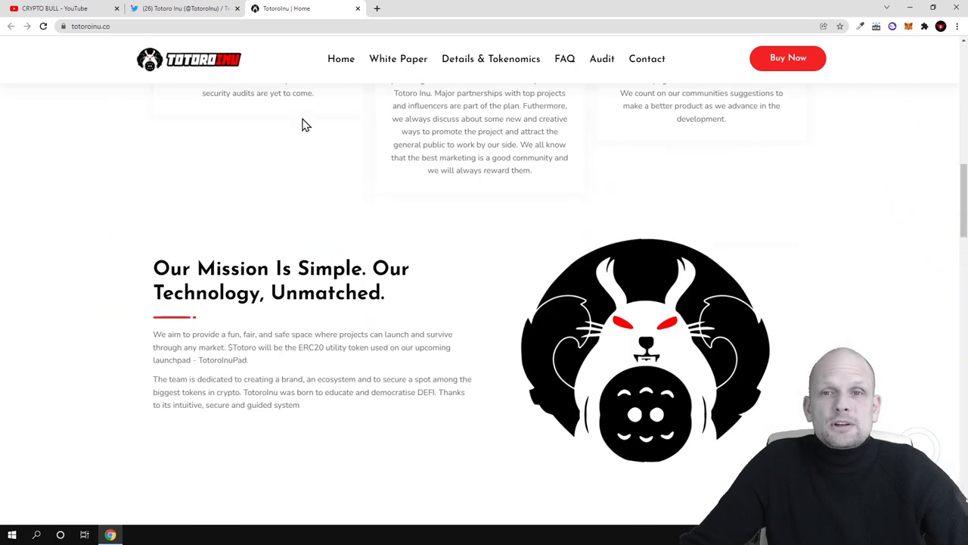
pyautogui.scroll(3)
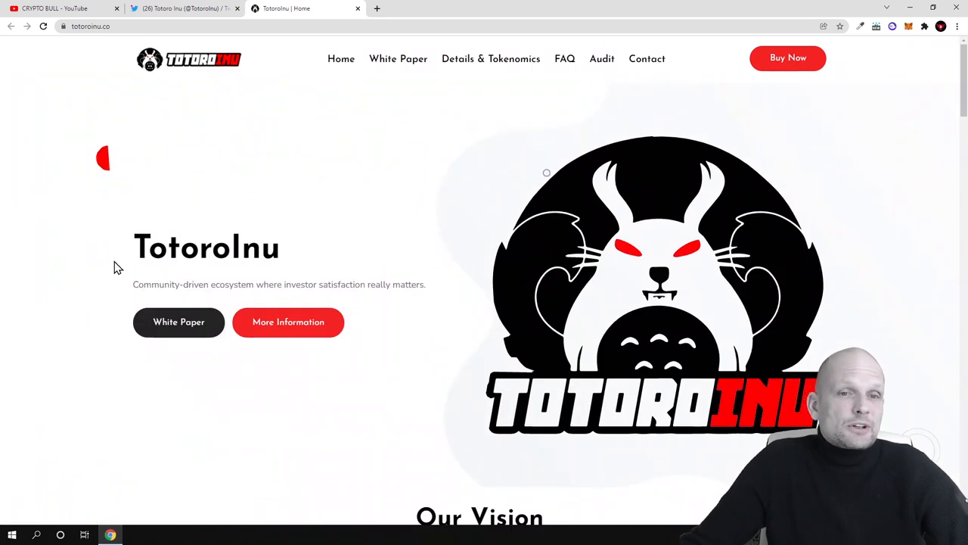
pyautogui.doubleClick(207, 247)
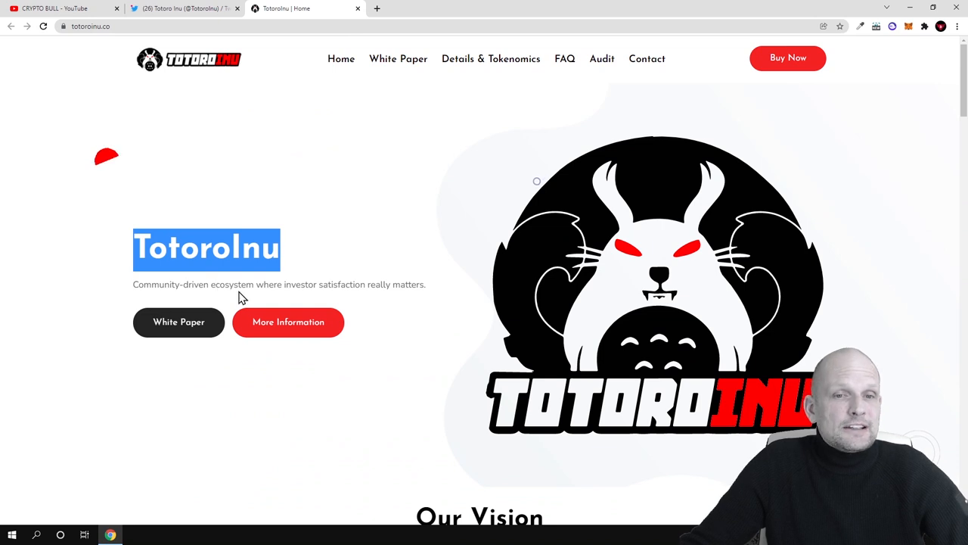
pyautogui.moveTo(376, 297)
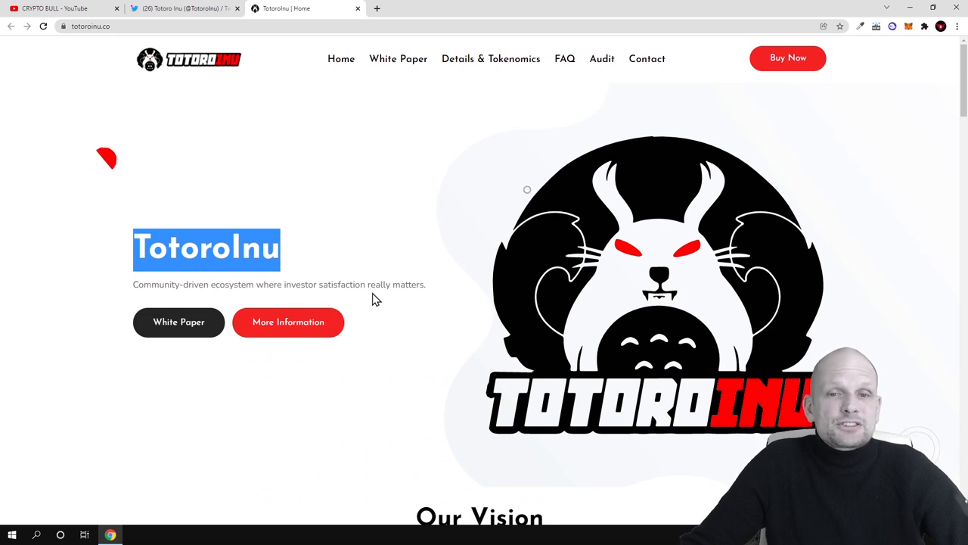
pyautogui.moveTo(413, 290)
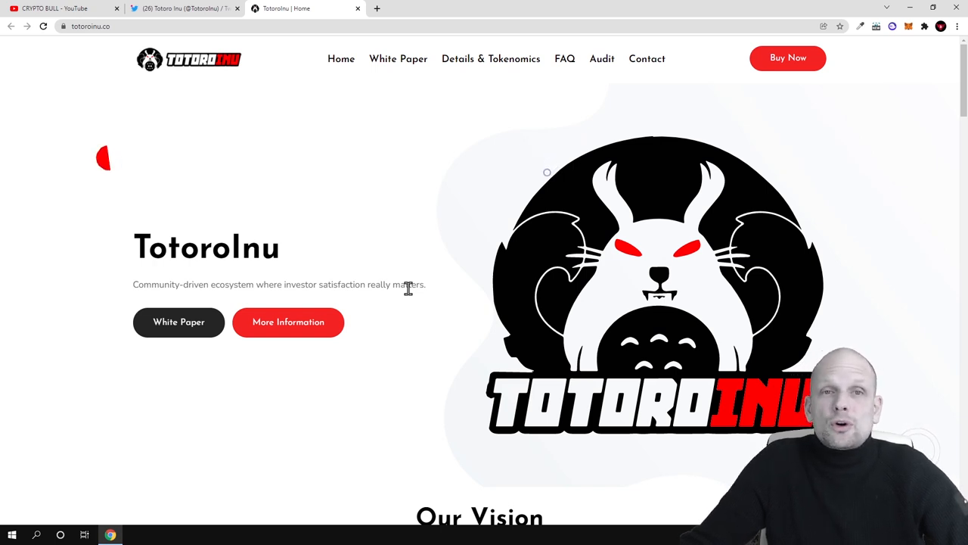
pyautogui.moveTo(824, 203)
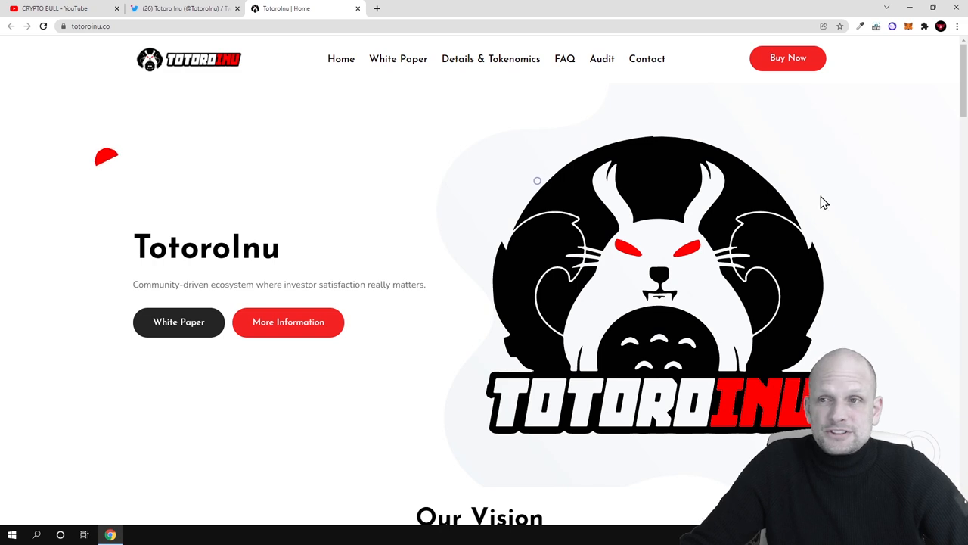
pyautogui.moveTo(788, 59)
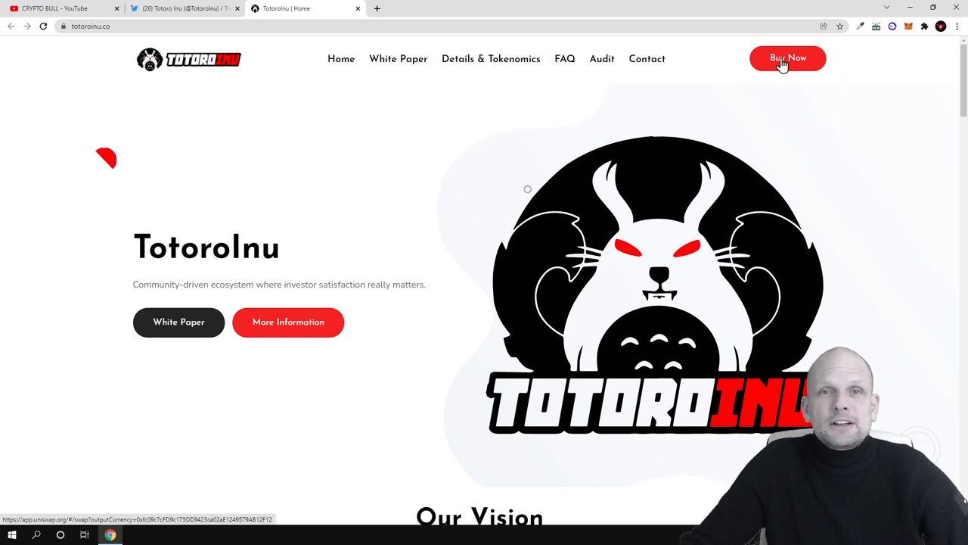
pyautogui.click(788, 58)
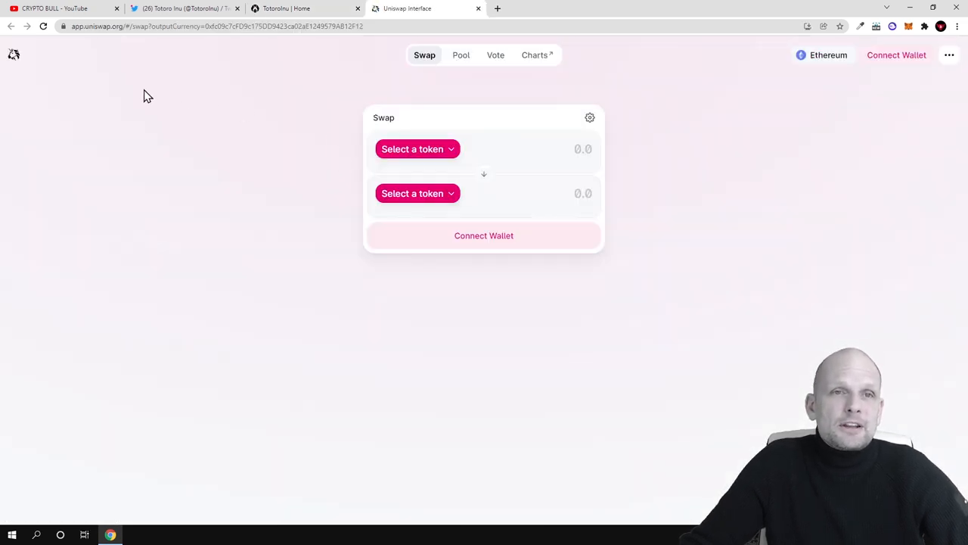
pyautogui.moveTo(89, 59)
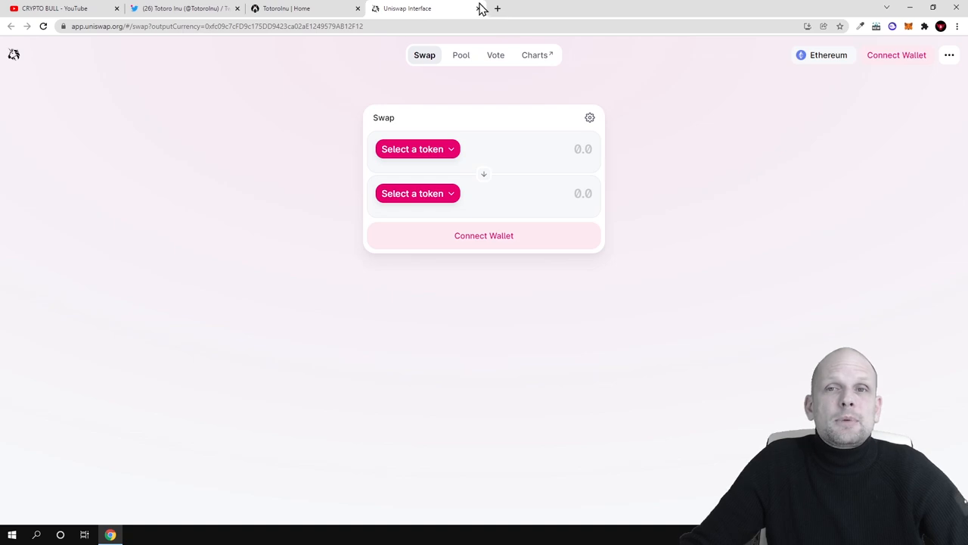
pyautogui.click(303, 8)
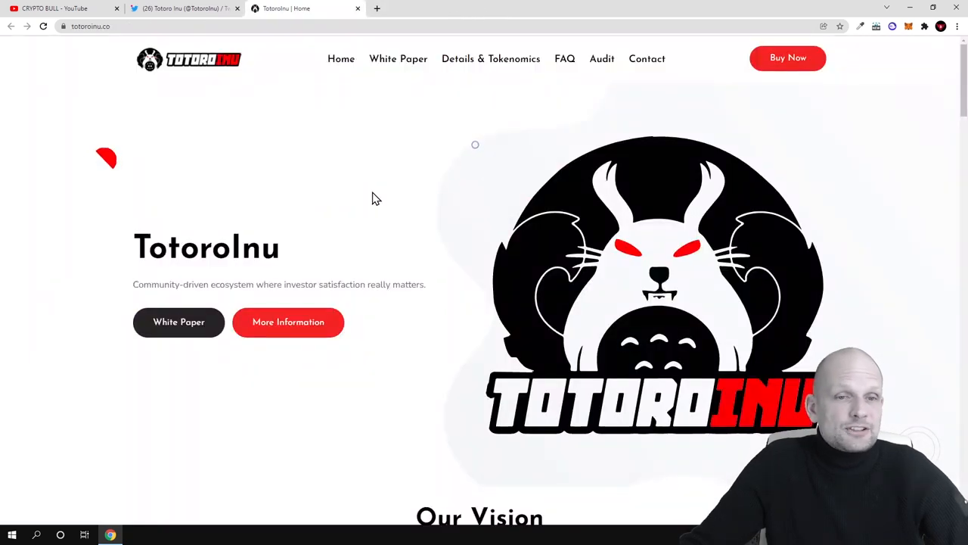
# Scroll to Our Vision, highlight the TotoroPad launchpad name, and reach the feature cards
pyautogui.scroll(-3)
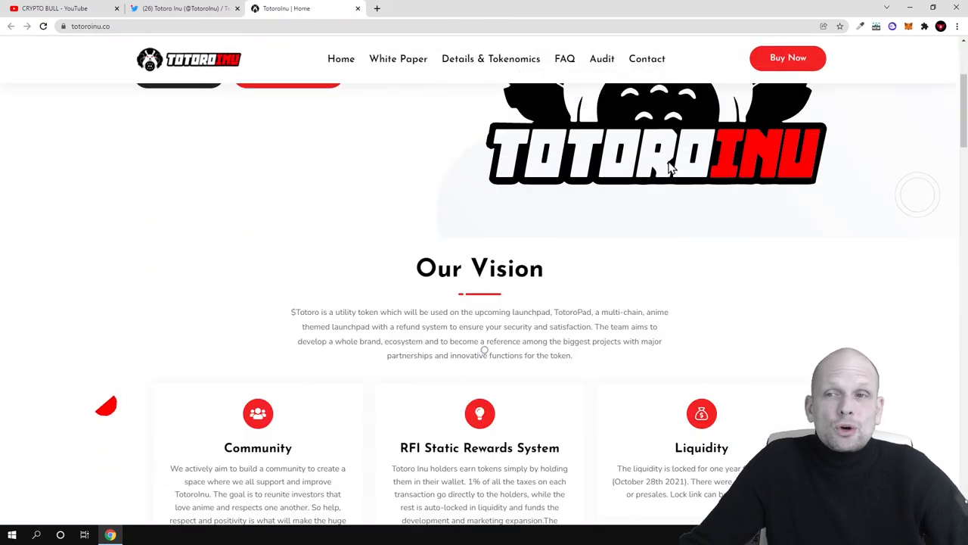
pyautogui.scroll(-3)
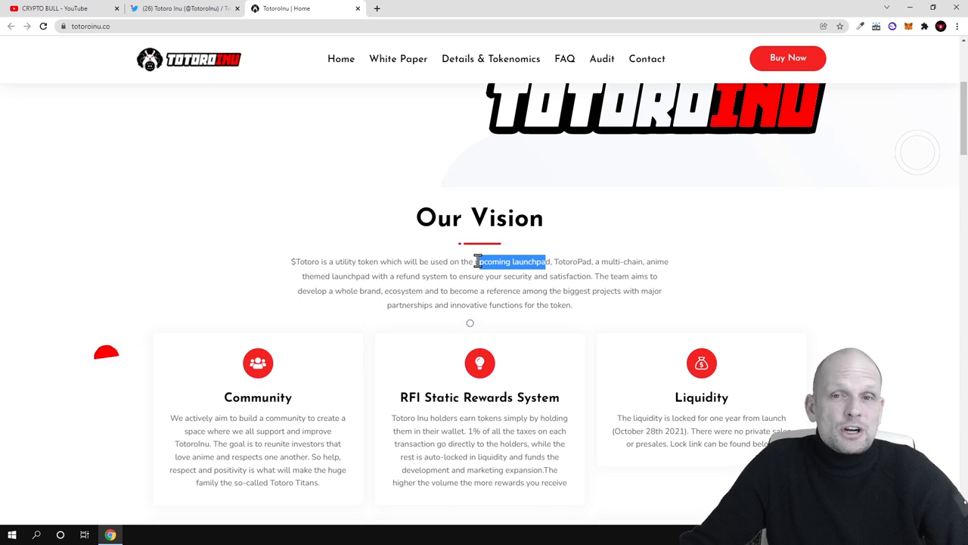
pyautogui.moveTo(500, 299)
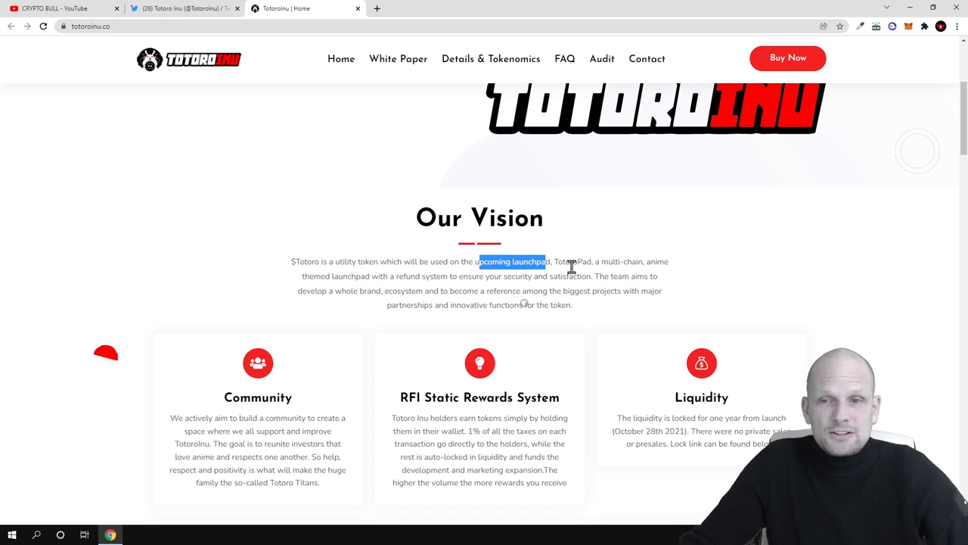
pyautogui.doubleClick(573, 261)
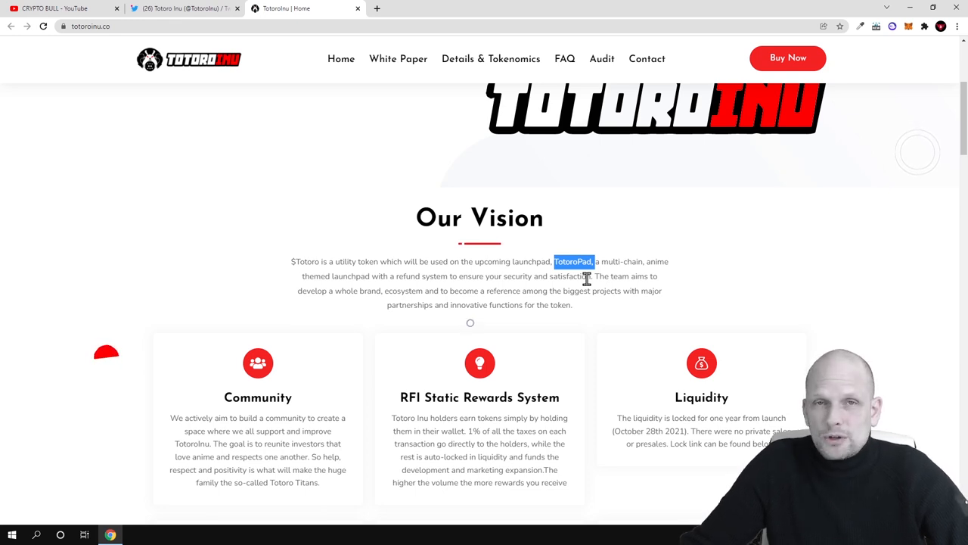
pyautogui.scroll(-3)
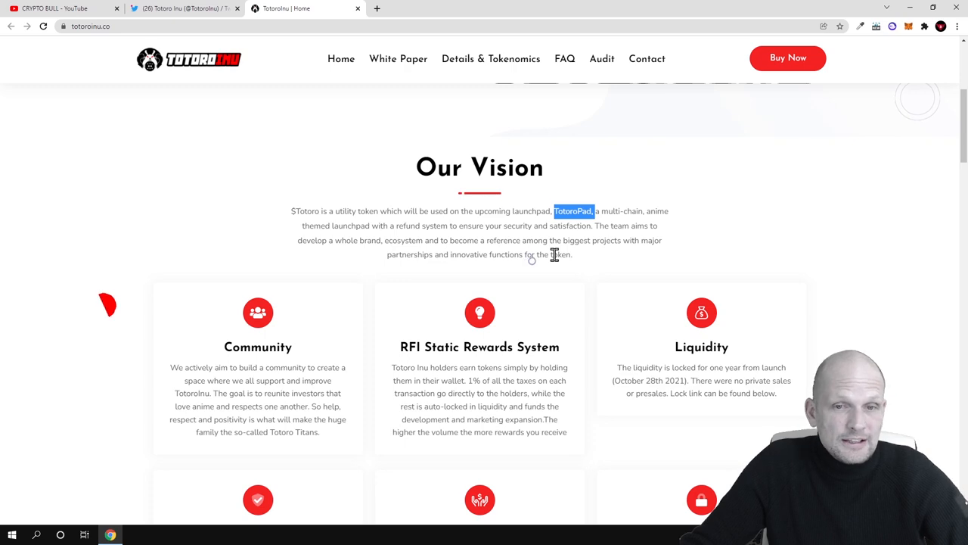
# Highlight the Community card's goal sentences and the RFI Static Rewards passage
pyautogui.scroll(-3)
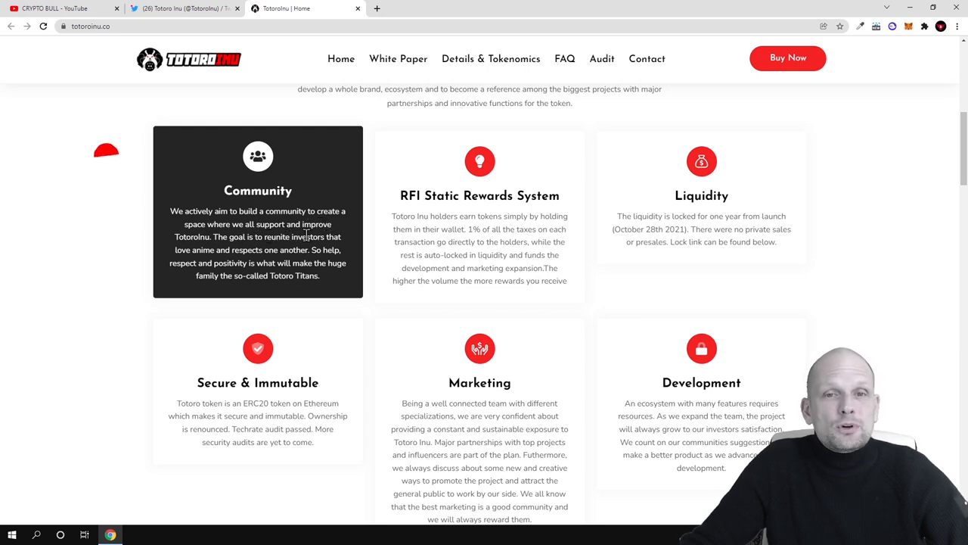
pyautogui.moveTo(214, 237); pyautogui.dragTo(319, 276)
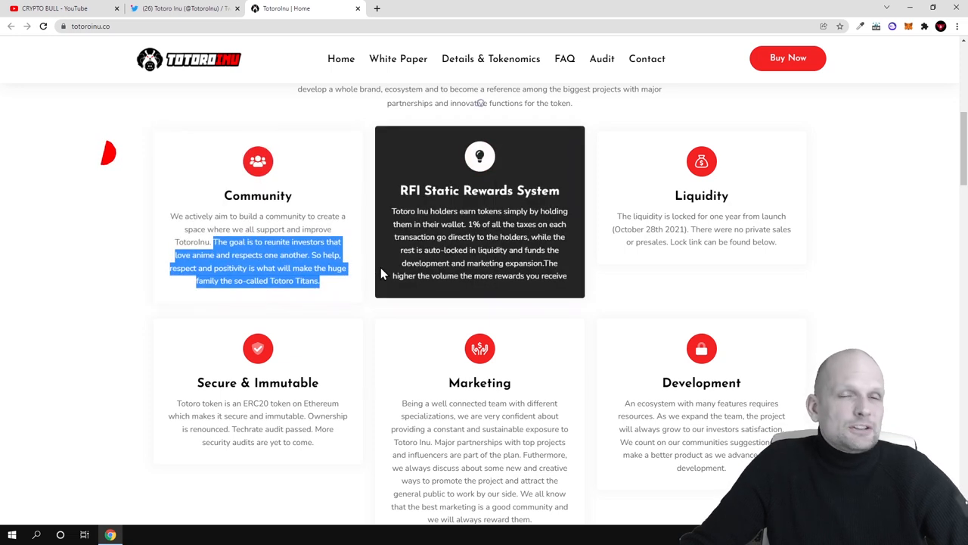
pyautogui.moveTo(365, 356)
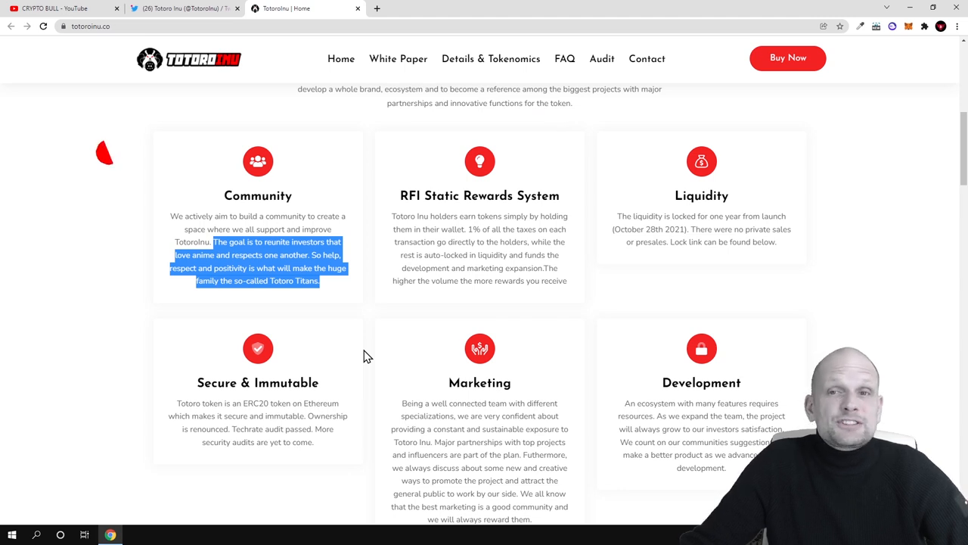
pyautogui.moveTo(370, 340)
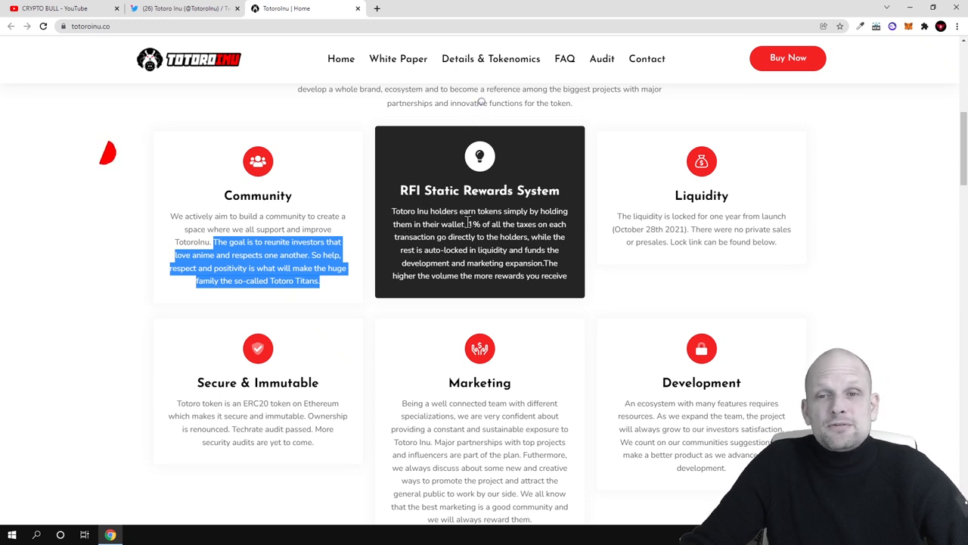
pyautogui.doubleClick(481, 224)
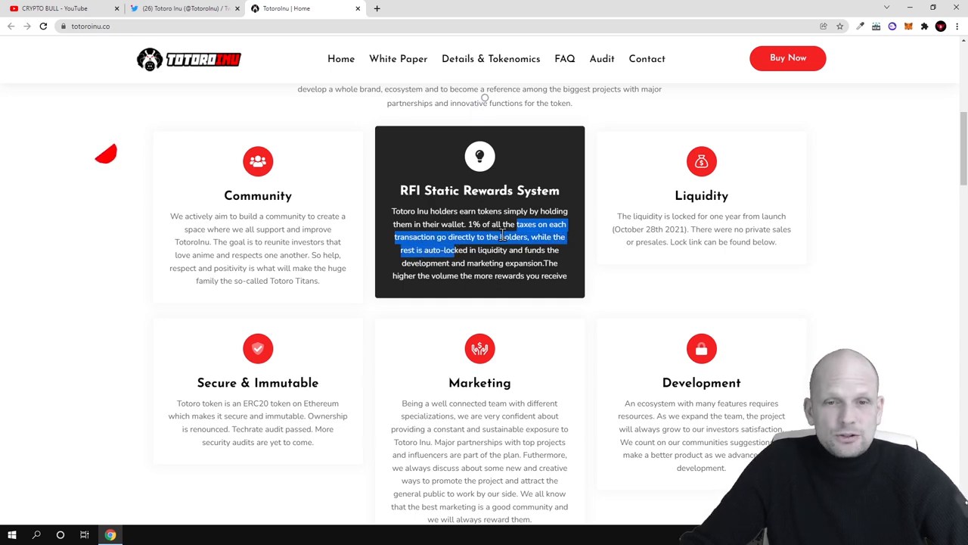
# Highlight the Secure & Immutable card's Techrate audit sentence, then return to the Liquidity card
pyautogui.scroll(-3)
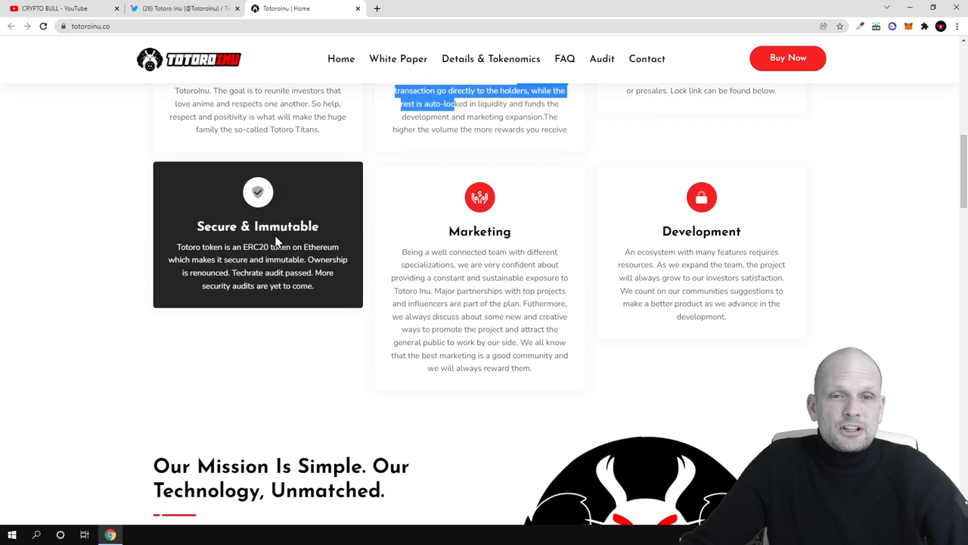
pyautogui.moveTo(221, 255)
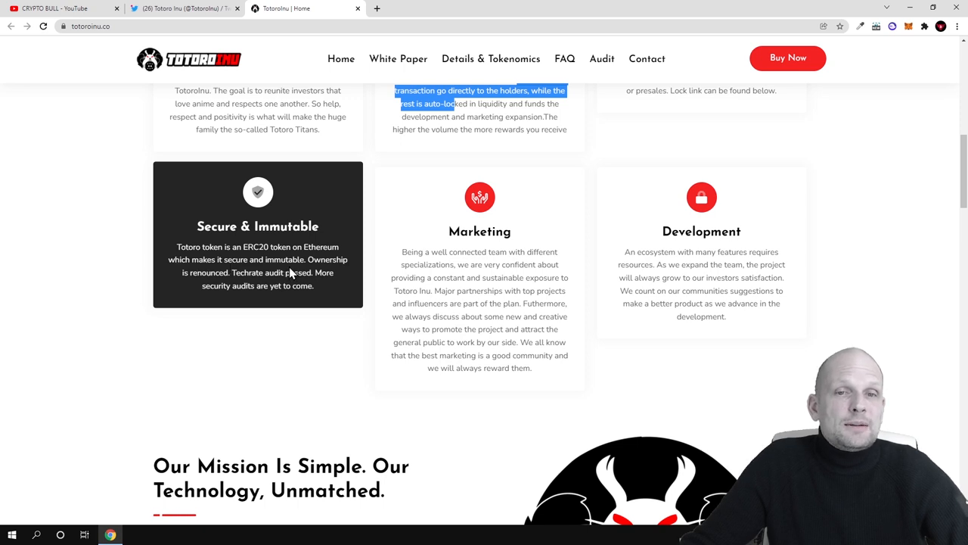
pyautogui.moveTo(238, 286)
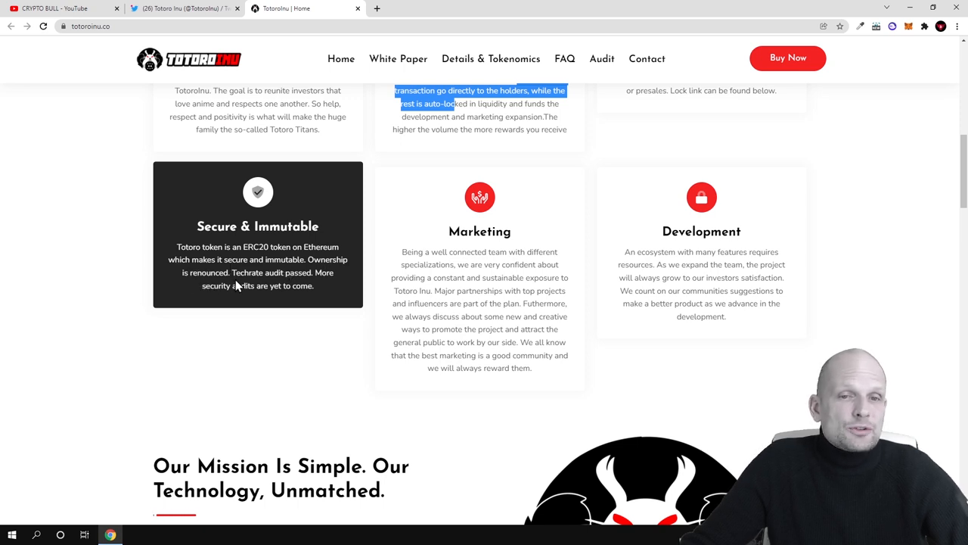
pyautogui.doubleClick(248, 272)
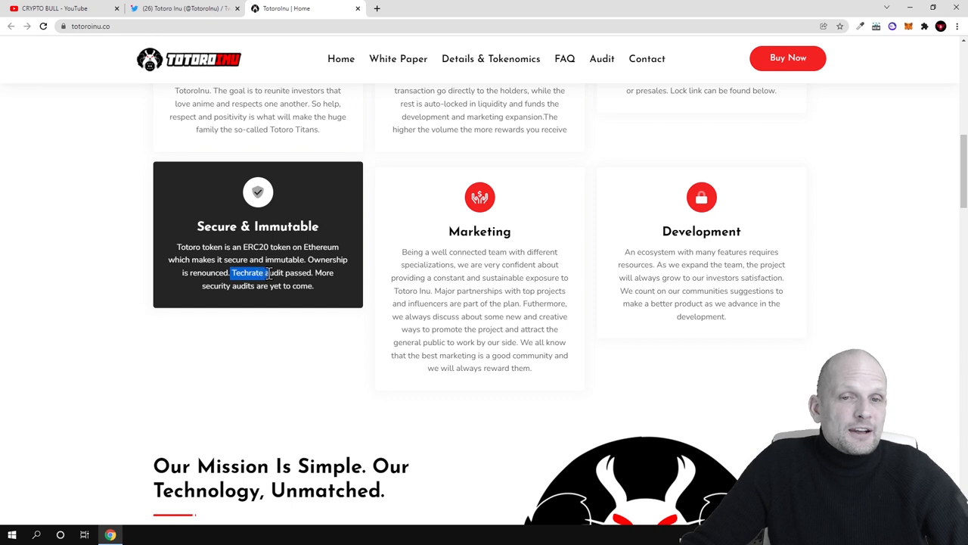
pyautogui.moveTo(250, 273); pyautogui.dragTo(314, 272)
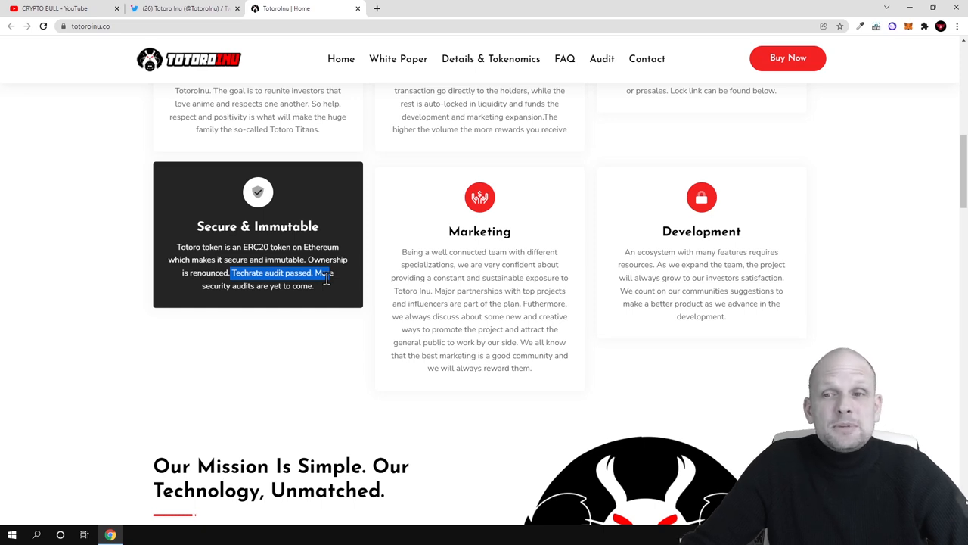
pyautogui.scroll(3)
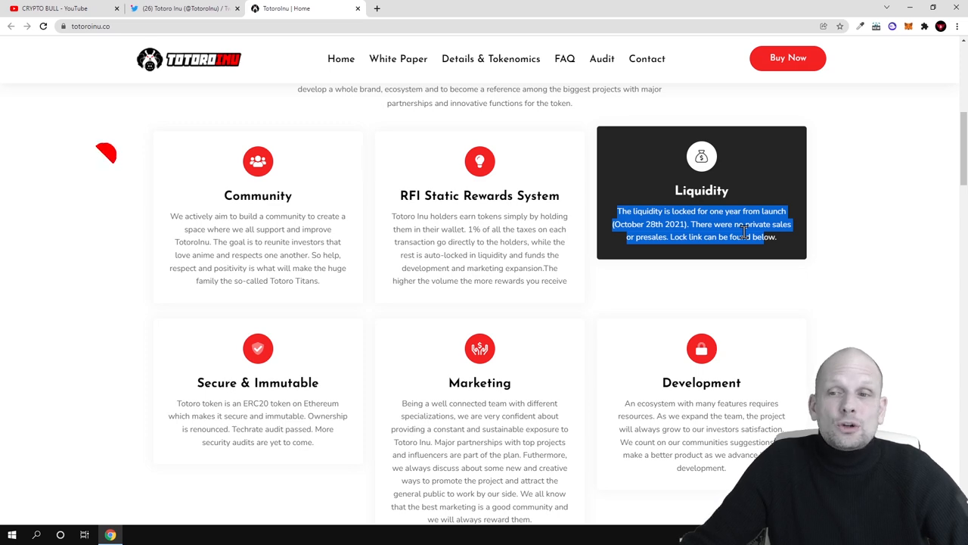
# Scroll down to the Marketing feature card
pyautogui.scroll(-3)
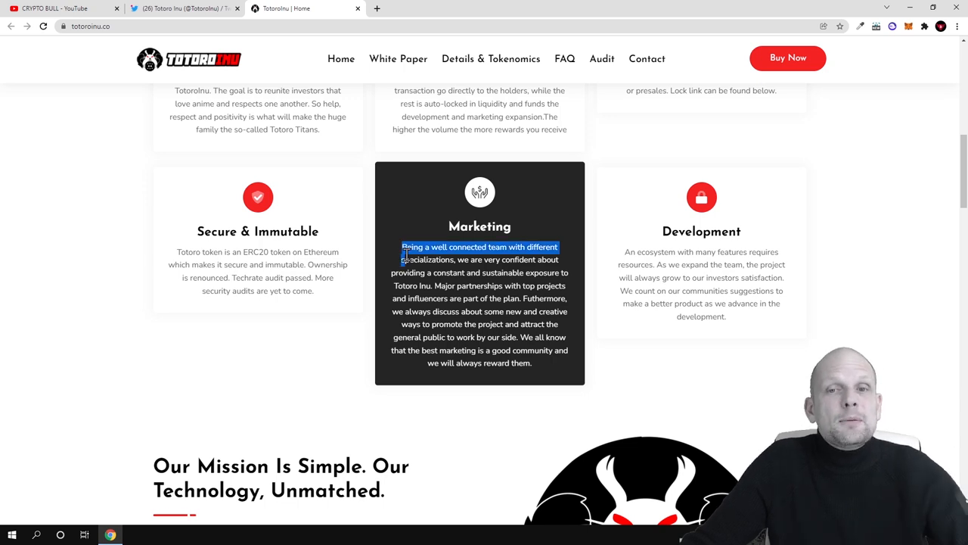
# Highlight the full Marketing card description about partnerships and promotion
pyautogui.moveTo(403, 247); pyautogui.dragTo(532, 363)
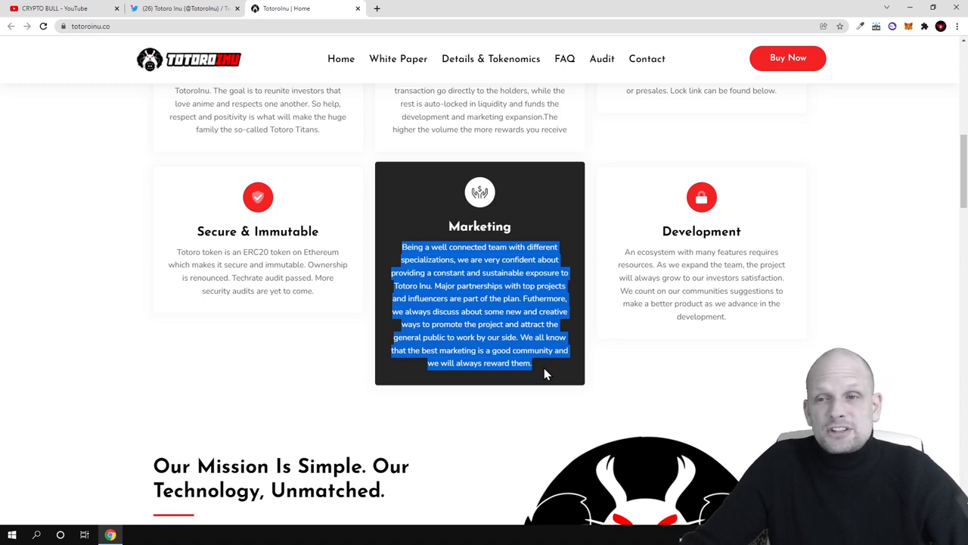
pyautogui.scroll(-3)
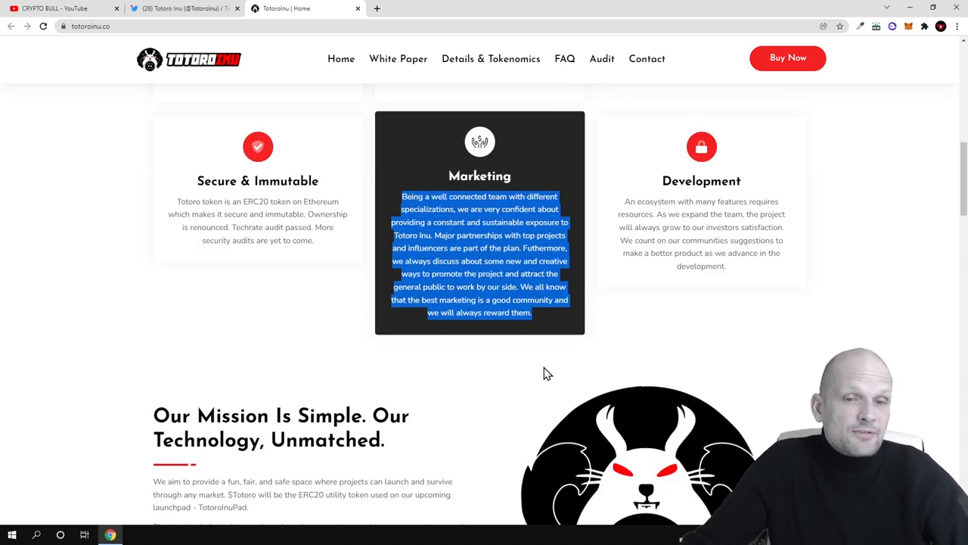
pyautogui.moveTo(570, 332)
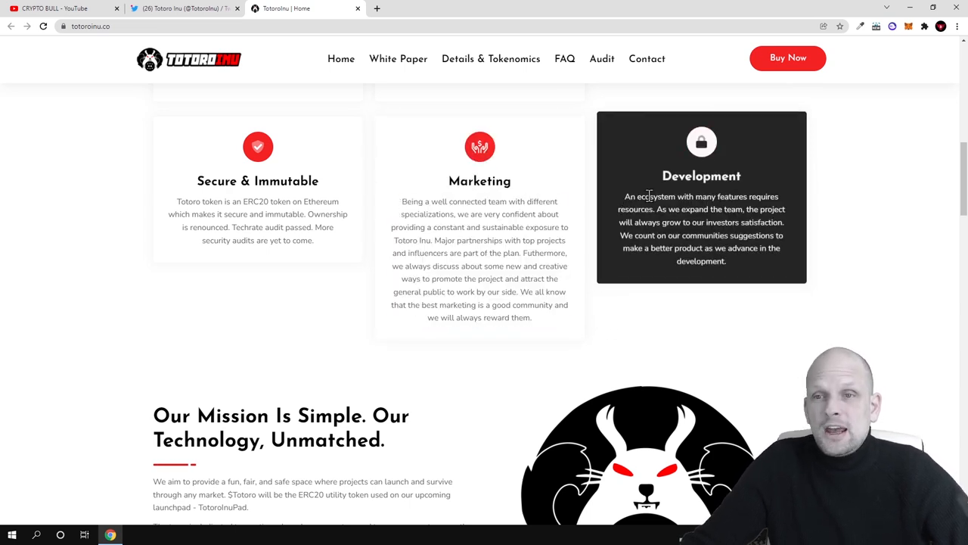
# Highlight the Development card heading and scroll to 'Our Mission Is Simple'
pyautogui.doubleClick(701, 176)
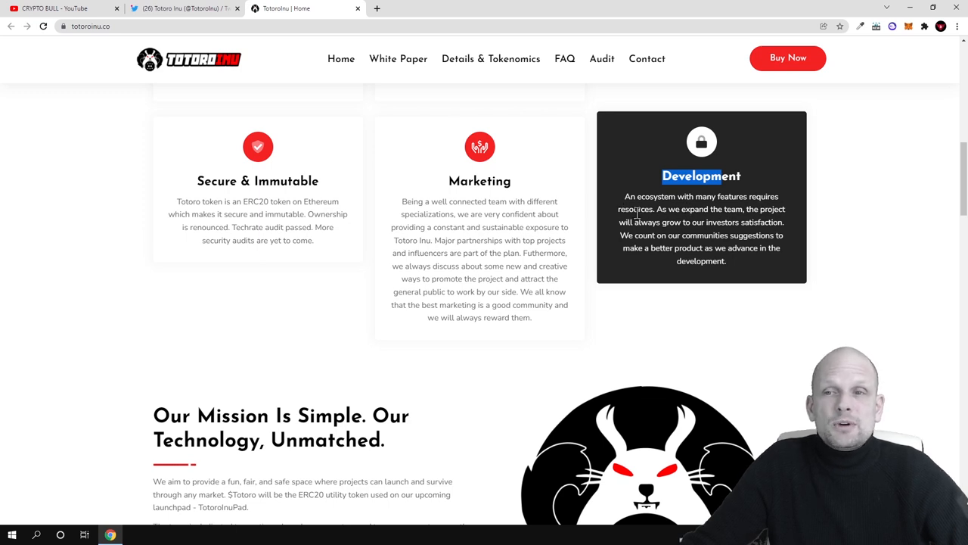
pyautogui.moveTo(718, 222)
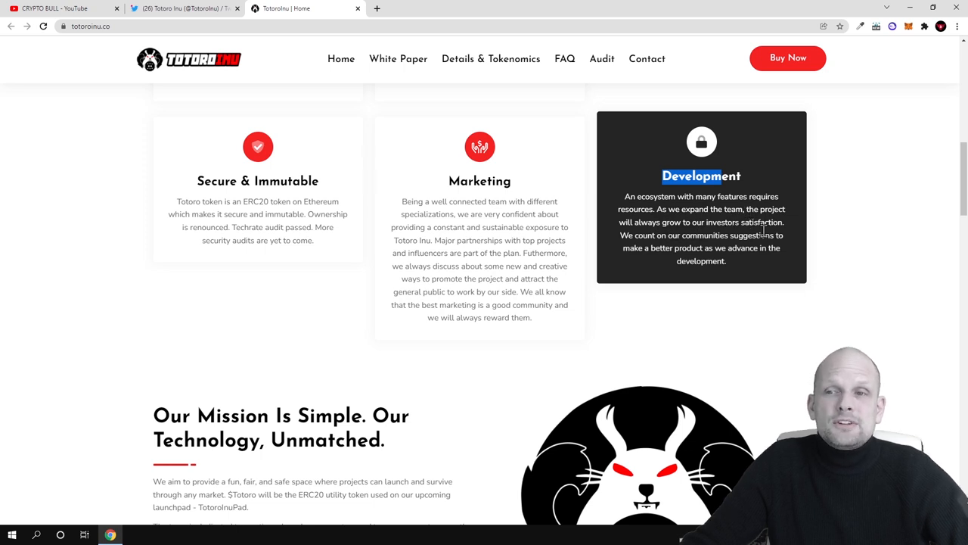
pyautogui.moveTo(739, 248)
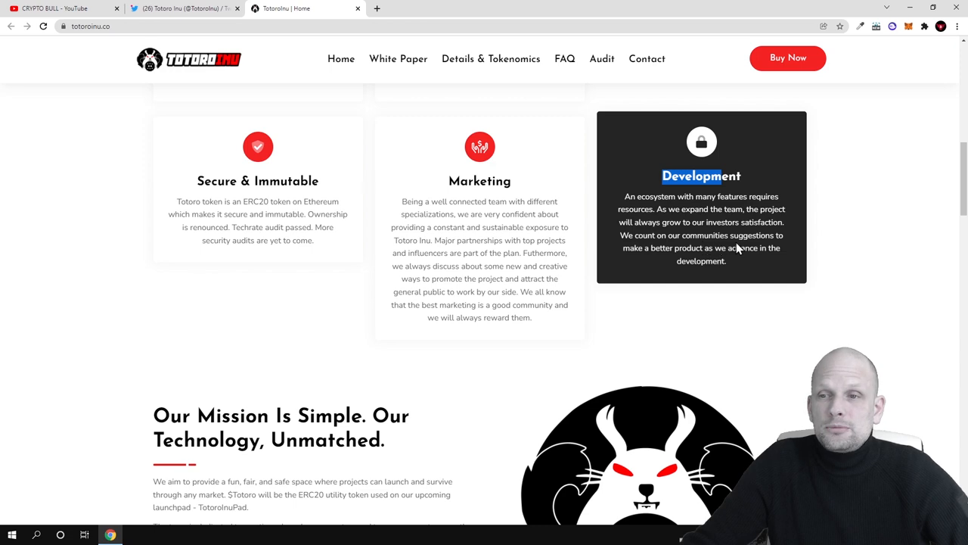
pyautogui.moveTo(695, 261)
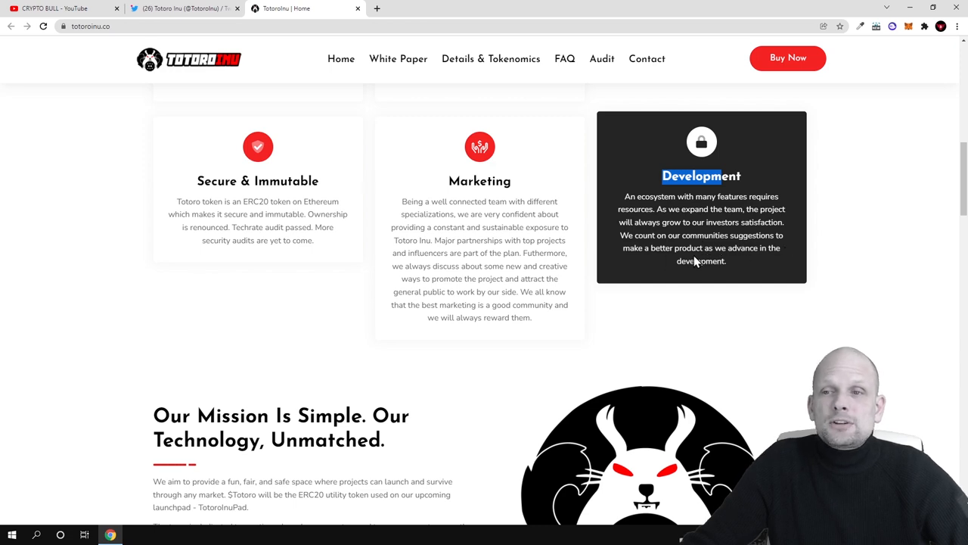
pyautogui.moveTo(751, 277)
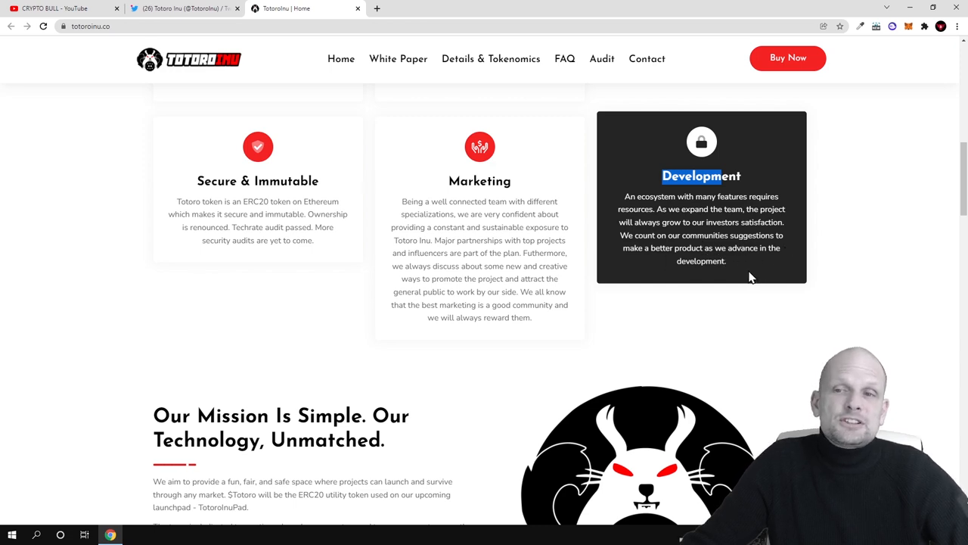
pyautogui.scroll(-3)
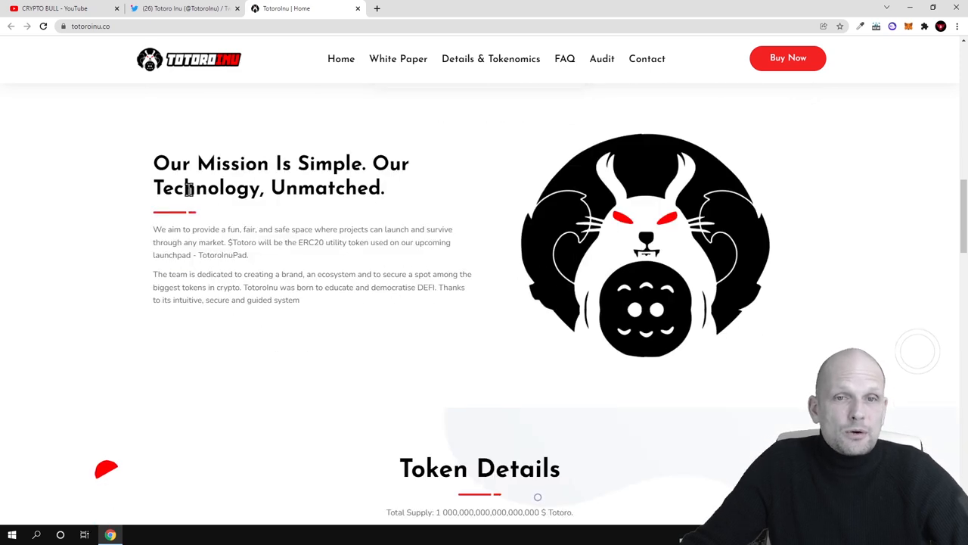
# Highlight the mission statement, then scroll down to Token Details
pyautogui.moveTo(197, 163); pyautogui.dragTo(384, 187)
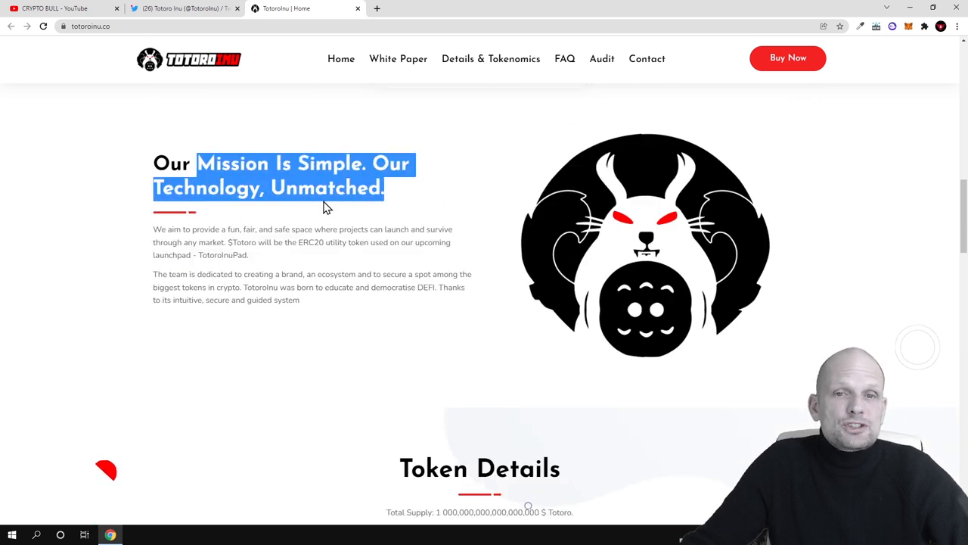
pyautogui.scroll(-3)
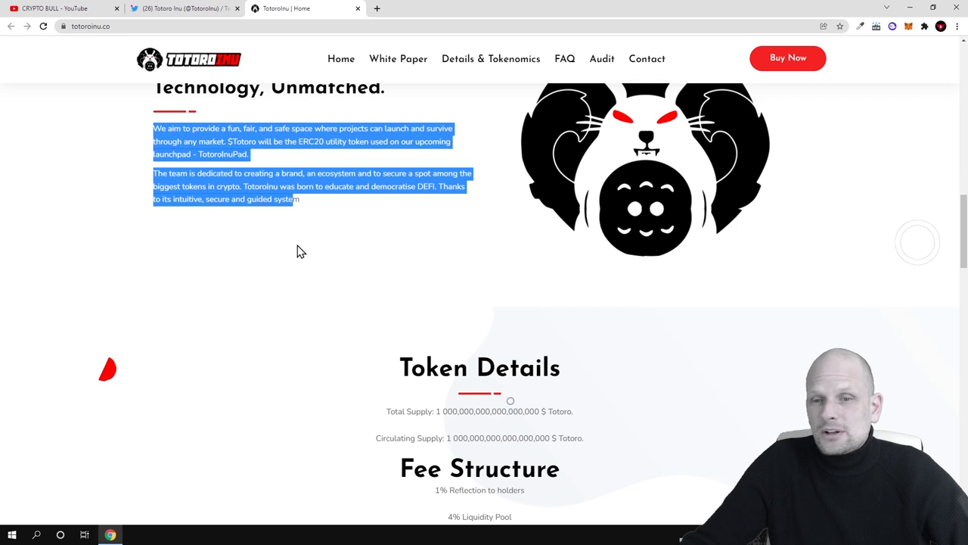
pyautogui.scroll(-3)
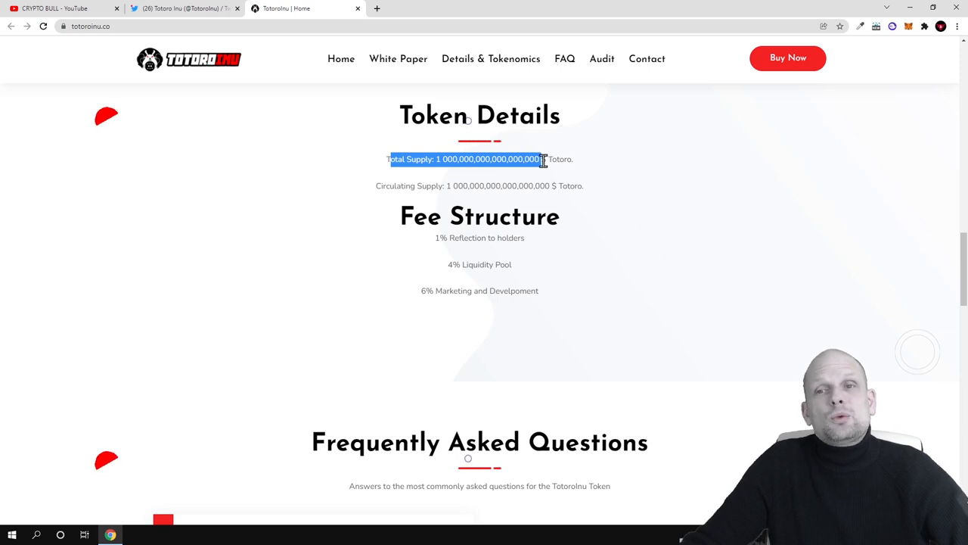
# Highlight the total supply line, then scroll to the Fee Structure percentages
pyautogui.doubleClick(562, 159)
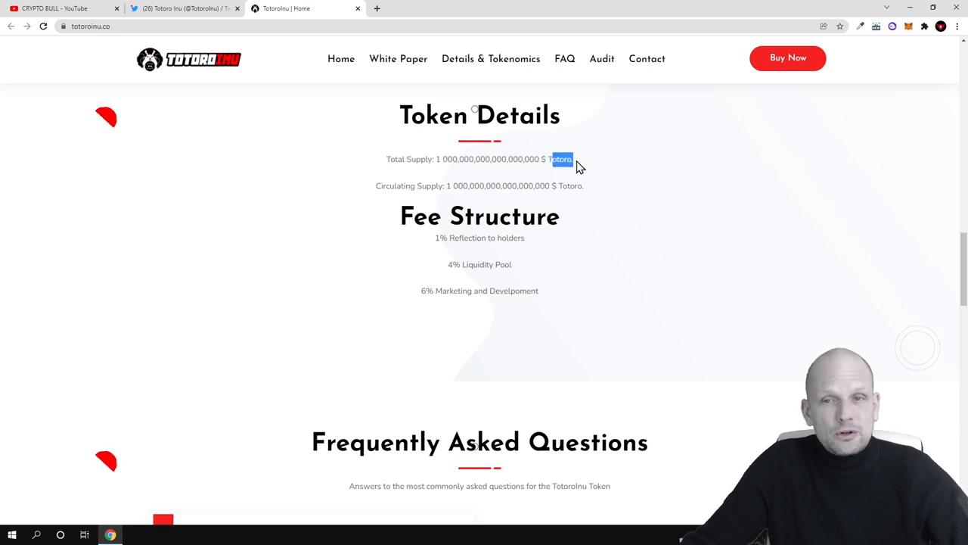
pyautogui.moveTo(787, 58)
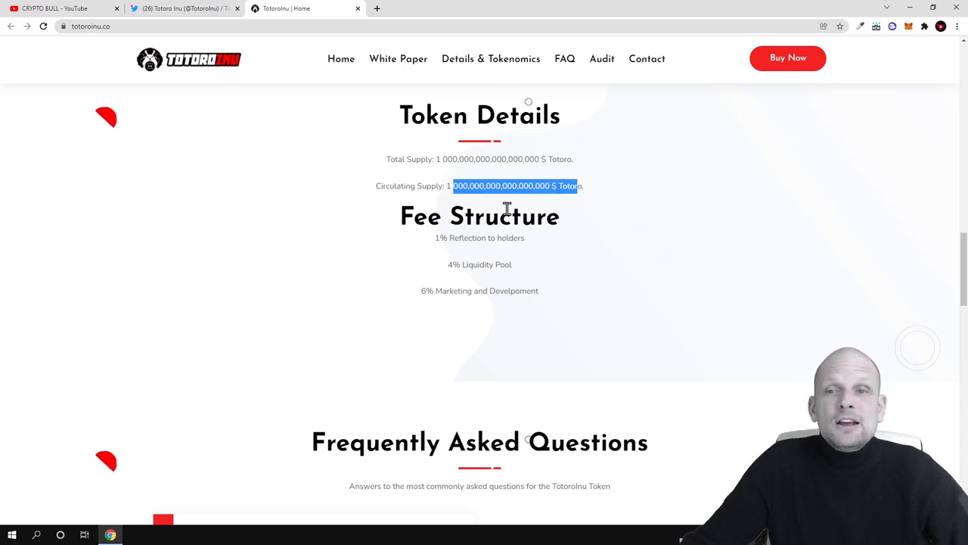
pyautogui.scroll(-3)
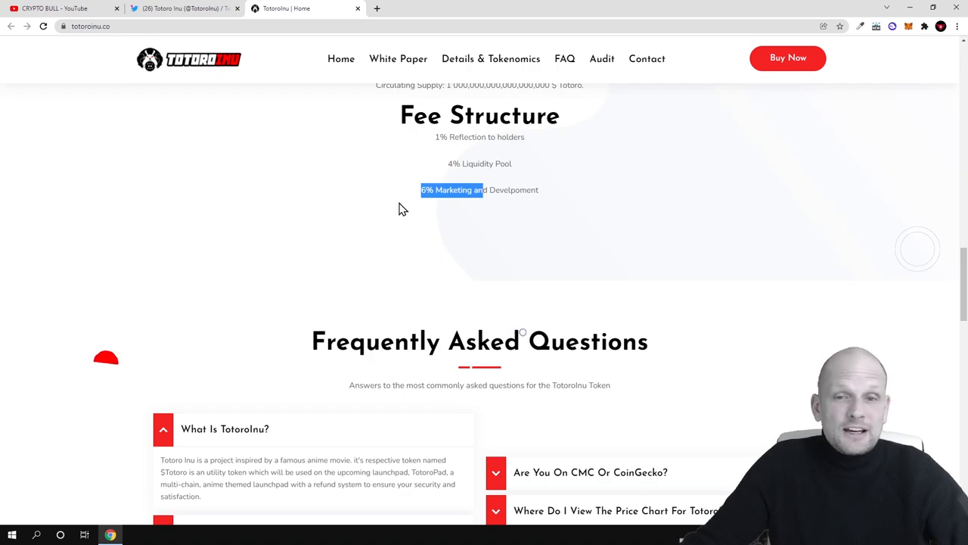
# Scroll past the FAQ questions to the quarterly Roadmap milestones timeline
pyautogui.scroll(-3)
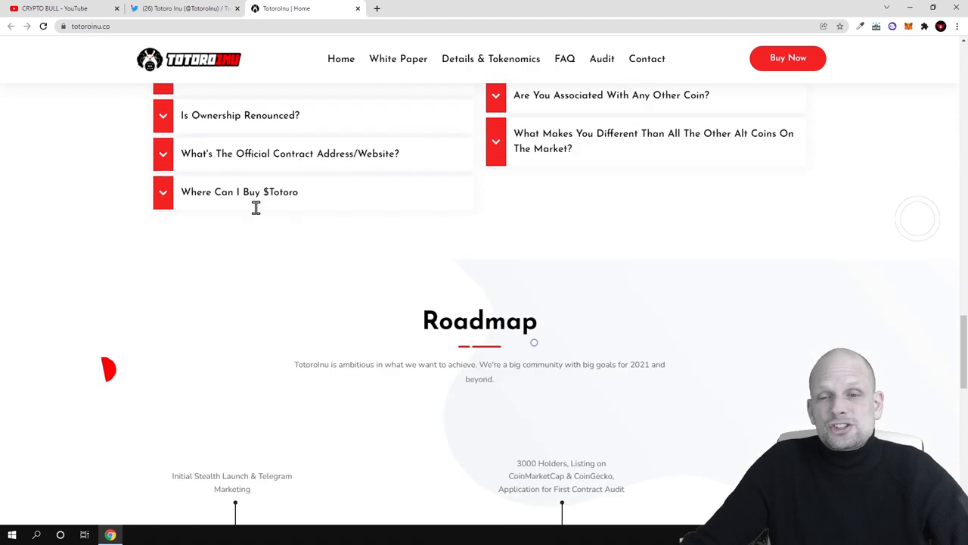
pyautogui.scroll(-3)
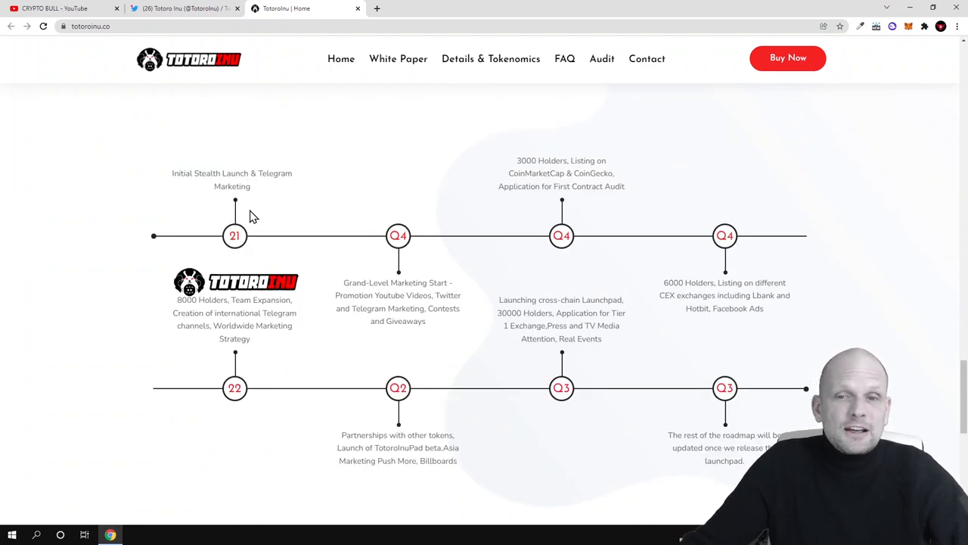
pyautogui.click(185, 9)
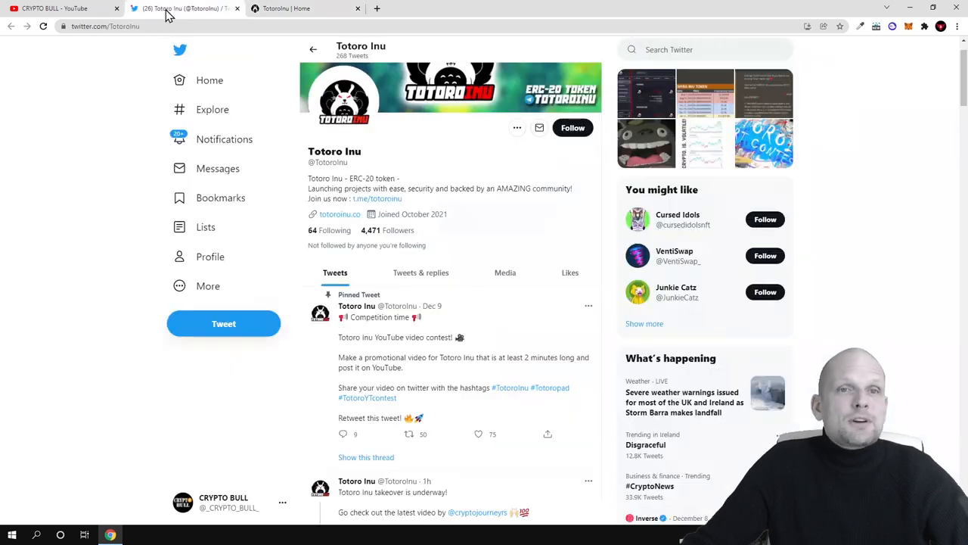
pyautogui.scroll(-3)
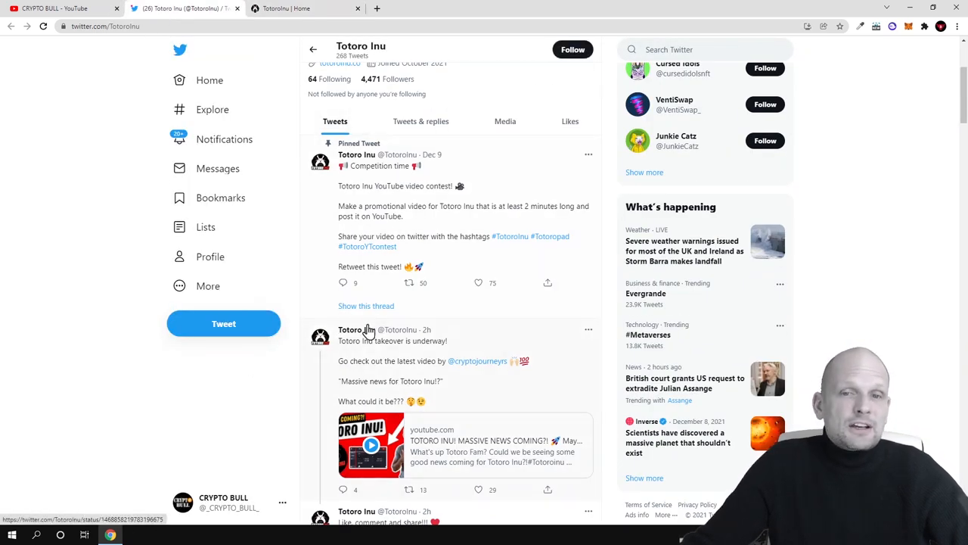
pyautogui.moveTo(355, 330)
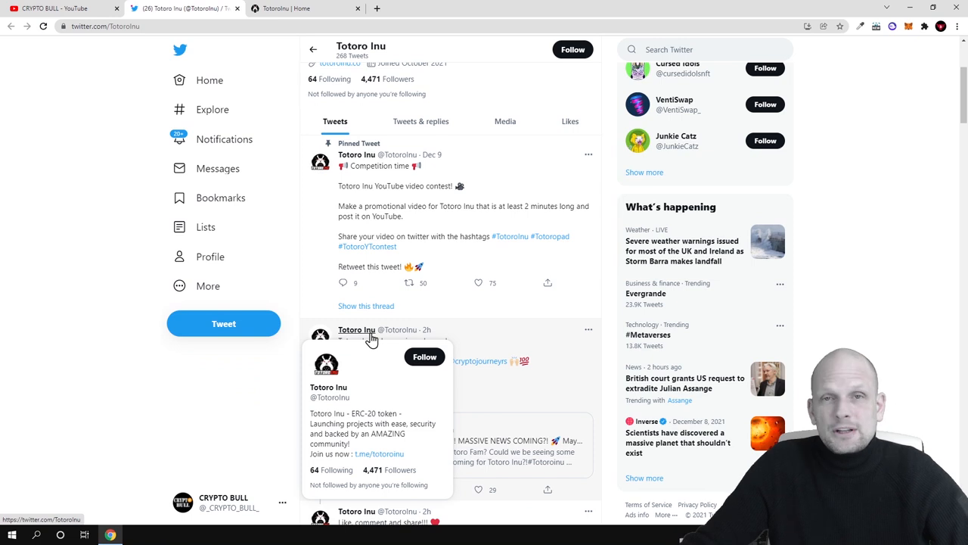
pyautogui.moveTo(507, 299)
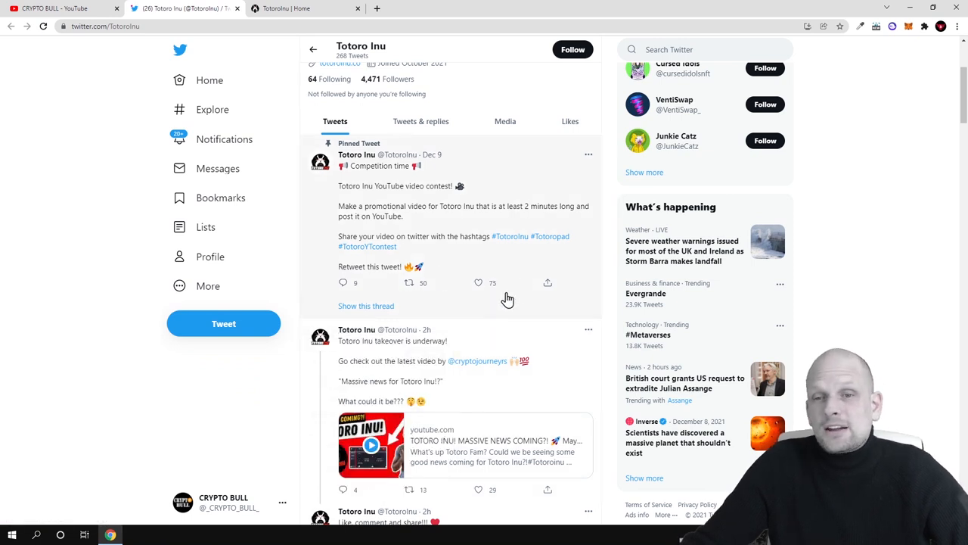
pyautogui.moveTo(378, 295)
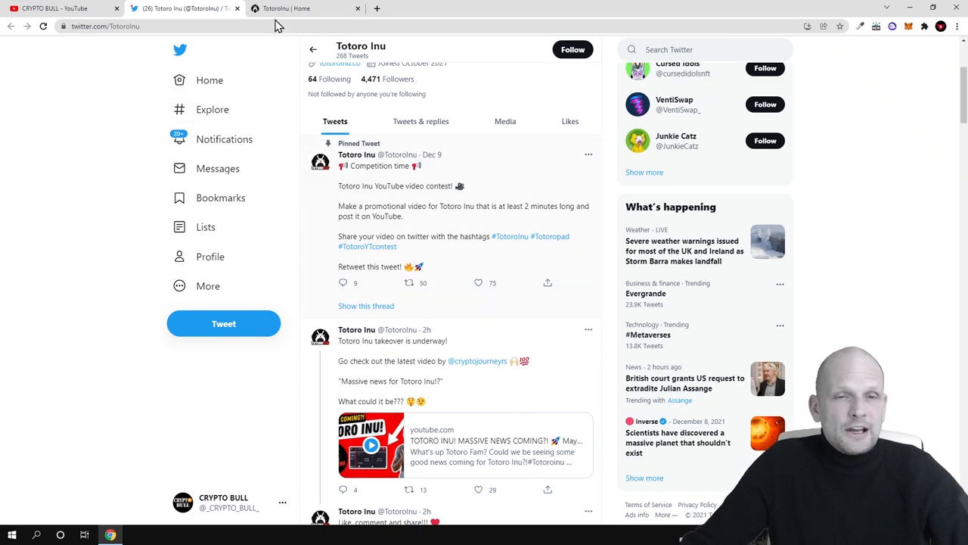
pyautogui.click(303, 8)
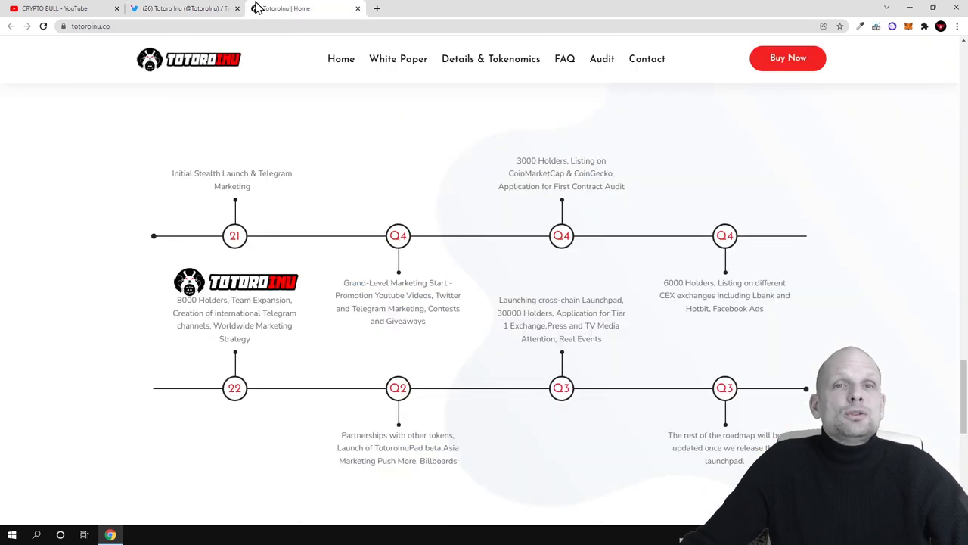